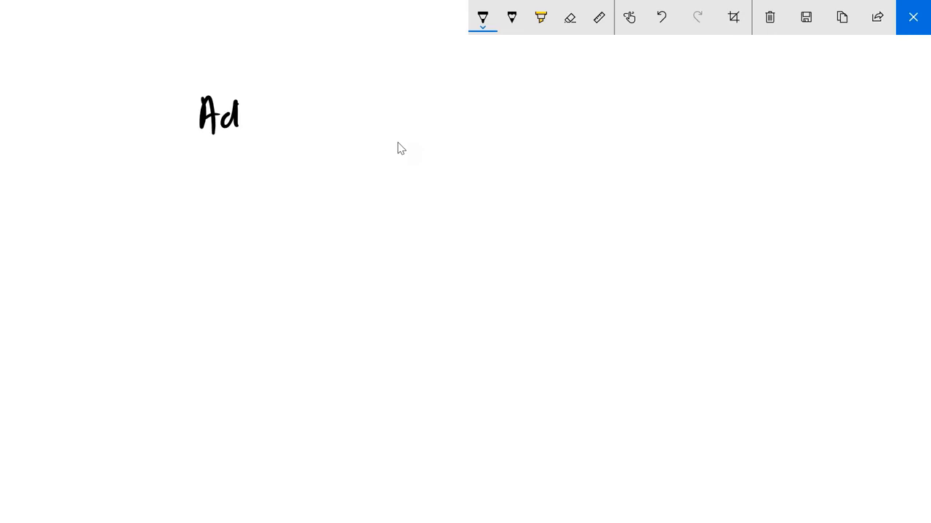
# Handwrite and underline the title 'Active Directory Backup & Restore'.
pyautogui.moveTo(247, 116); pyautogui.dragTo(313, 116)
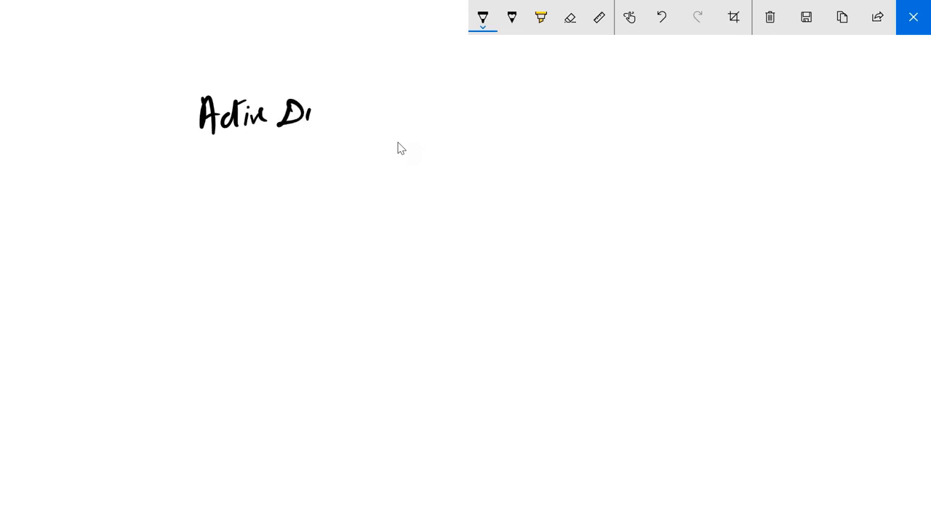
pyautogui.moveTo(313, 116); pyautogui.dragTo(345, 116)
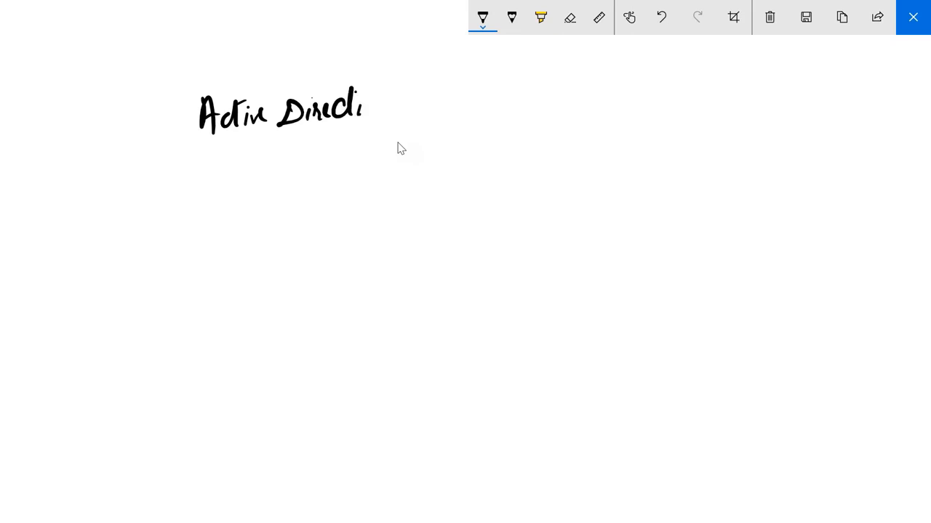
pyautogui.moveTo(363, 109); pyautogui.dragTo(393, 131)
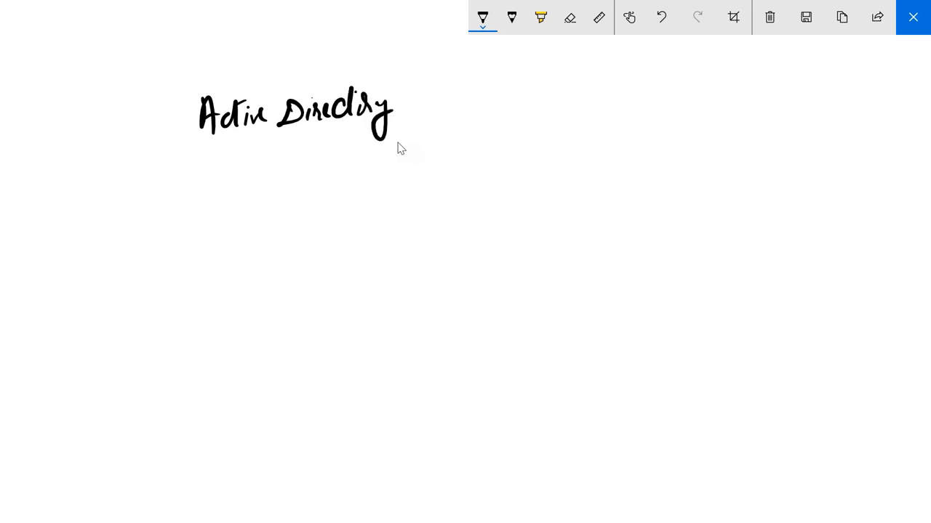
pyautogui.moveTo(408, 94); pyautogui.dragTo(610, 88)
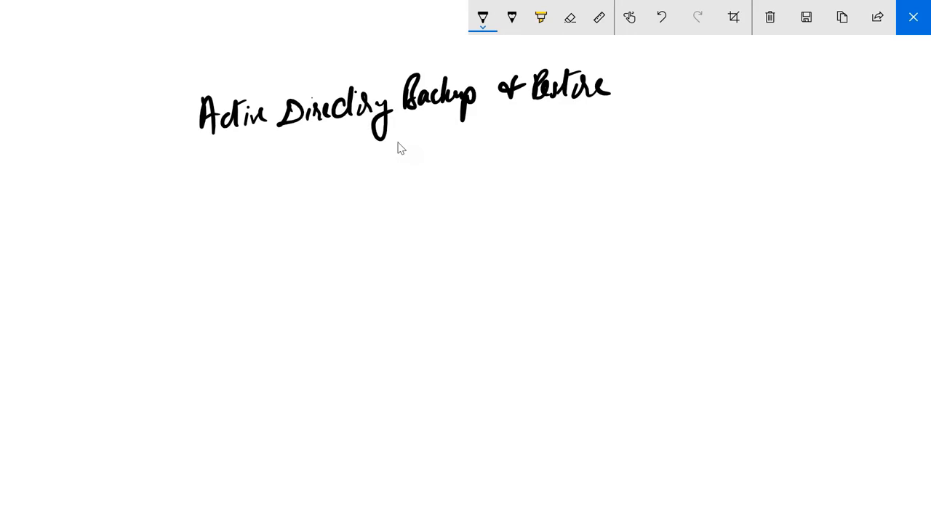
pyautogui.moveTo(211, 152); pyautogui.dragTo(629, 158)
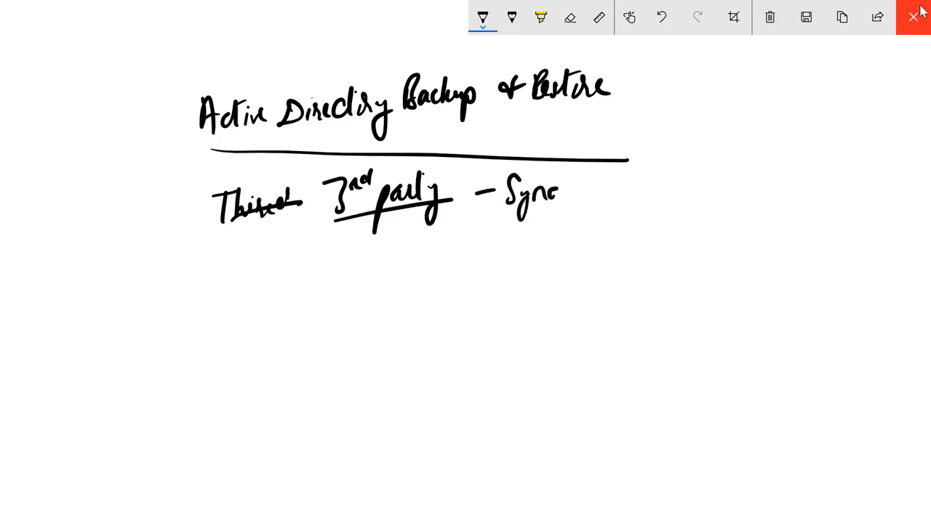
# Add notes on third-party tools like Symantec, tick the backup tools, and close the sketch.
pyautogui.write('Symantec')
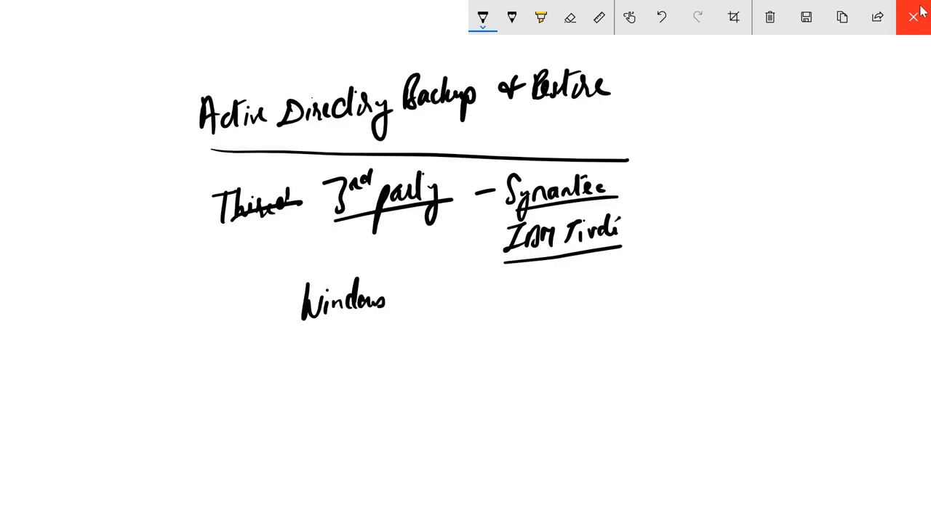
pyautogui.write('Bo')
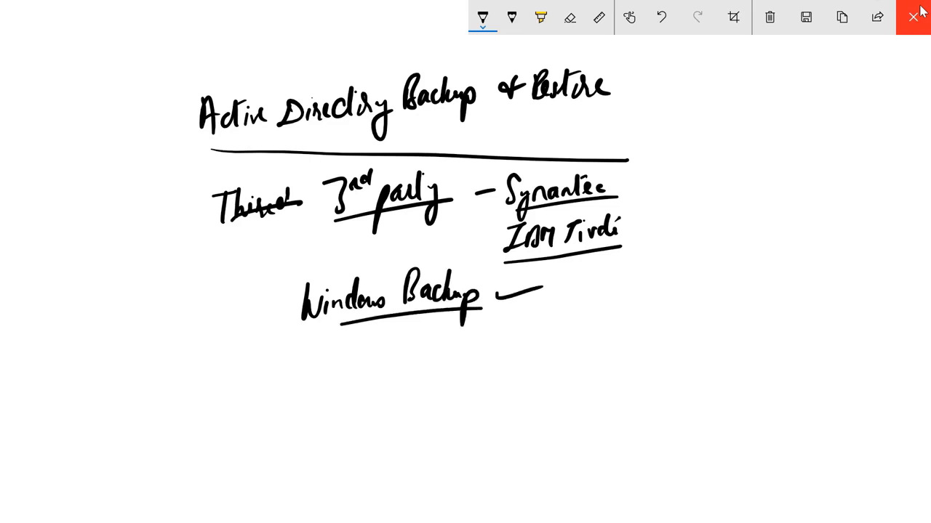
pyautogui.moveTo(651, 184); pyautogui.dragTo(672, 233)
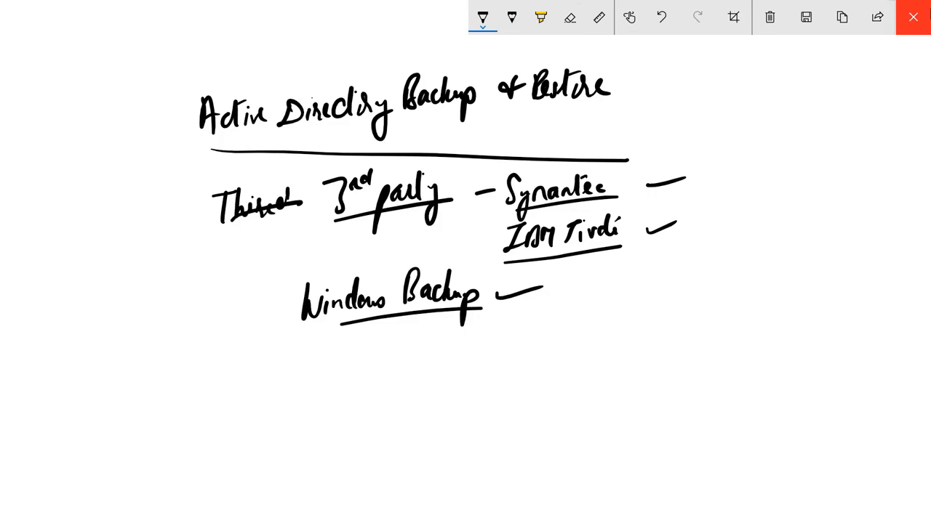
pyautogui.click(913, 17)
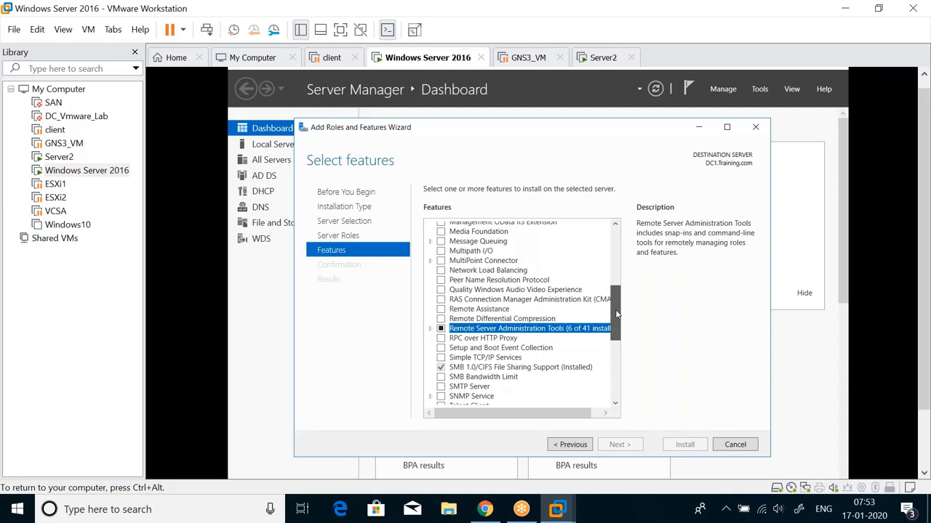
# Tick Windows Server Backup in the Features list, then cancel the wizard without installing.
pyautogui.scroll(-3)
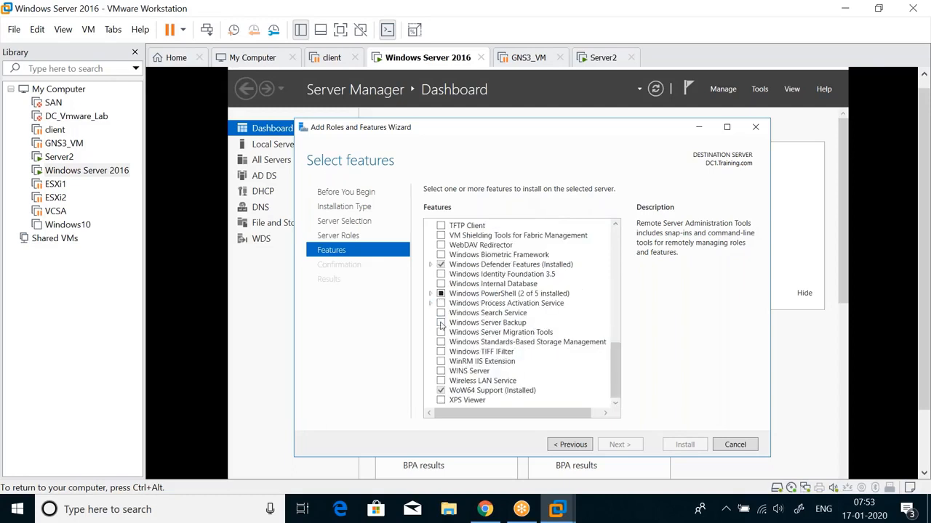
pyautogui.click(440, 322)
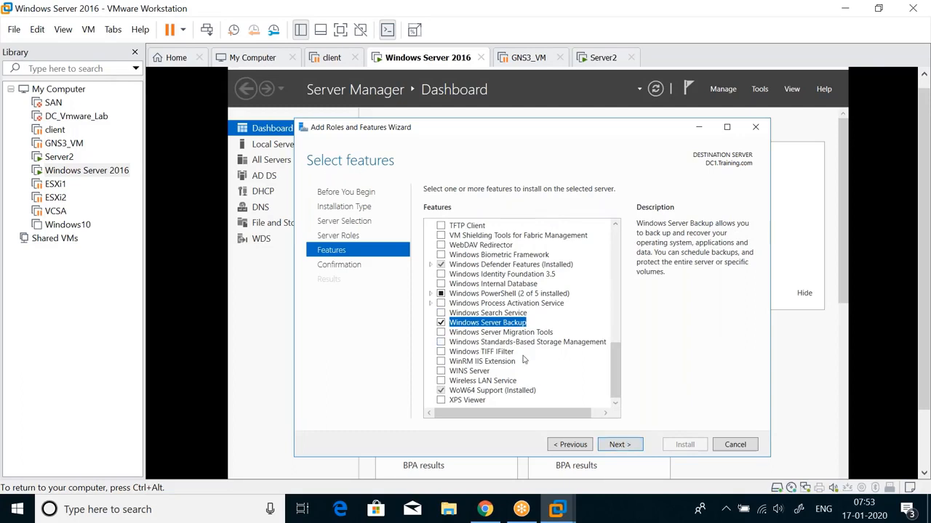
pyautogui.moveTo(492, 345)
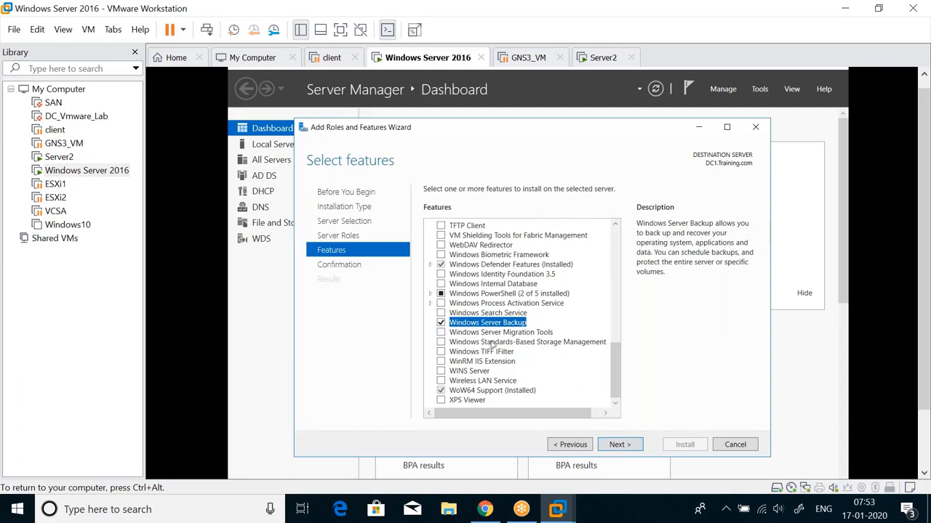
pyautogui.moveTo(530, 397)
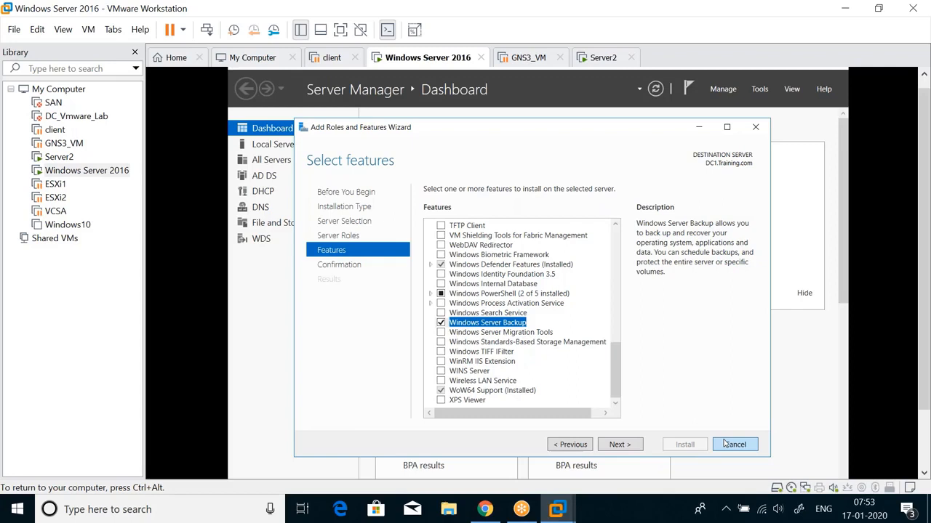
pyautogui.click(734, 444)
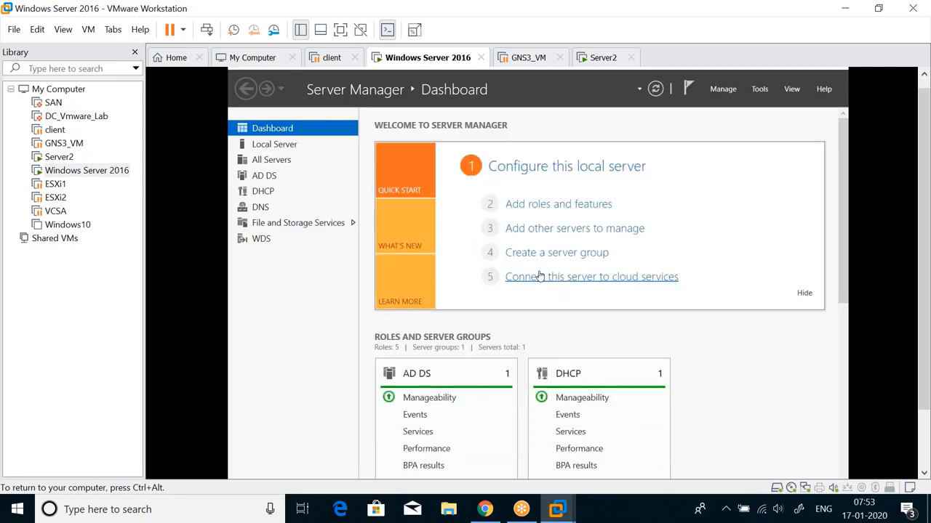
pyautogui.moveTo(558, 203)
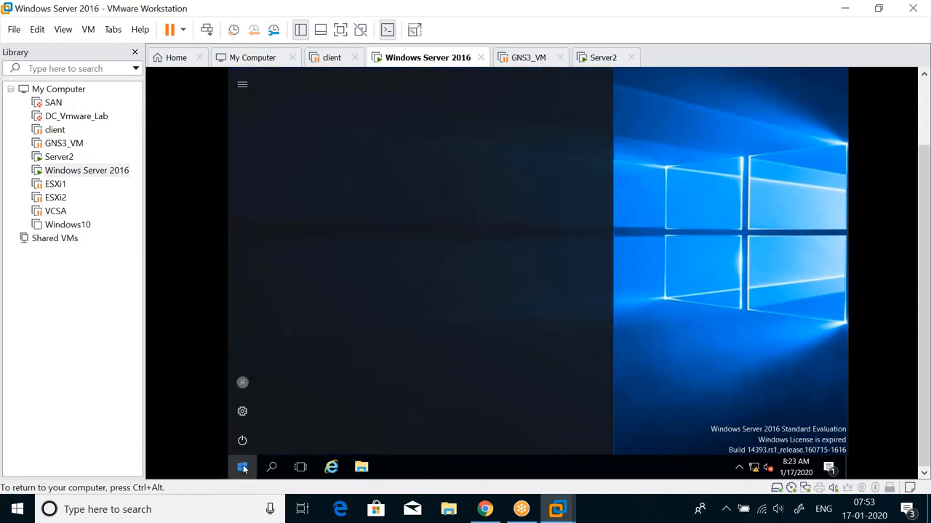
# Relaunch Server Manager from Start and advance the wizard to the Server Roles page.
pyautogui.click(242, 467)
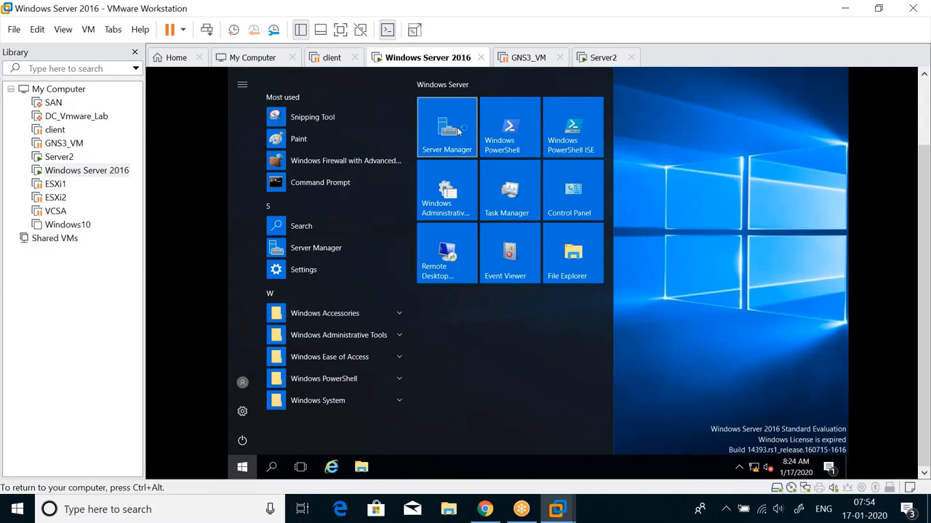
pyautogui.click(447, 127)
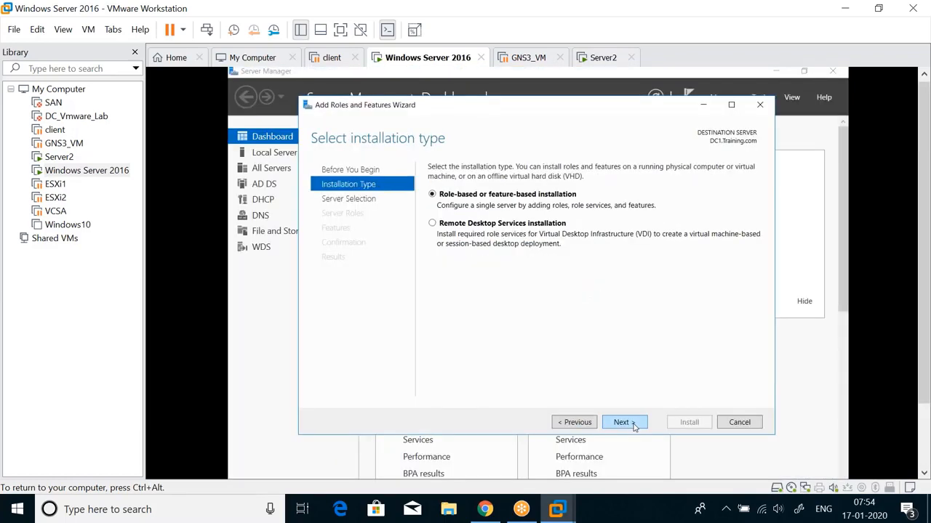
pyautogui.click(621, 422)
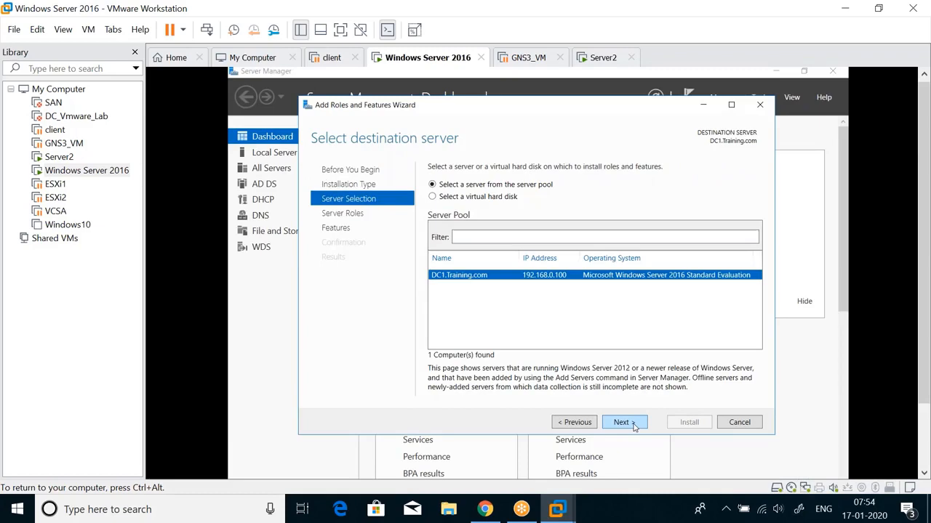
pyautogui.click(621, 423)
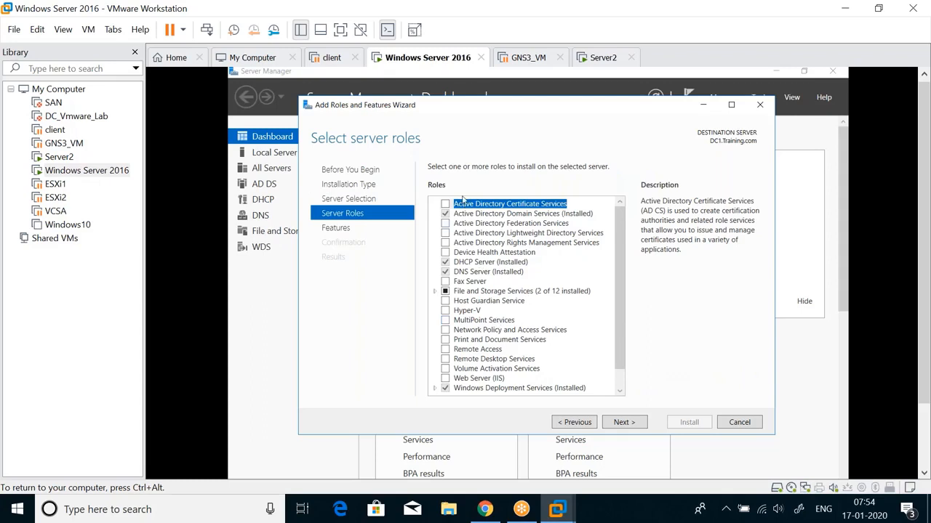
pyautogui.moveTo(500, 217)
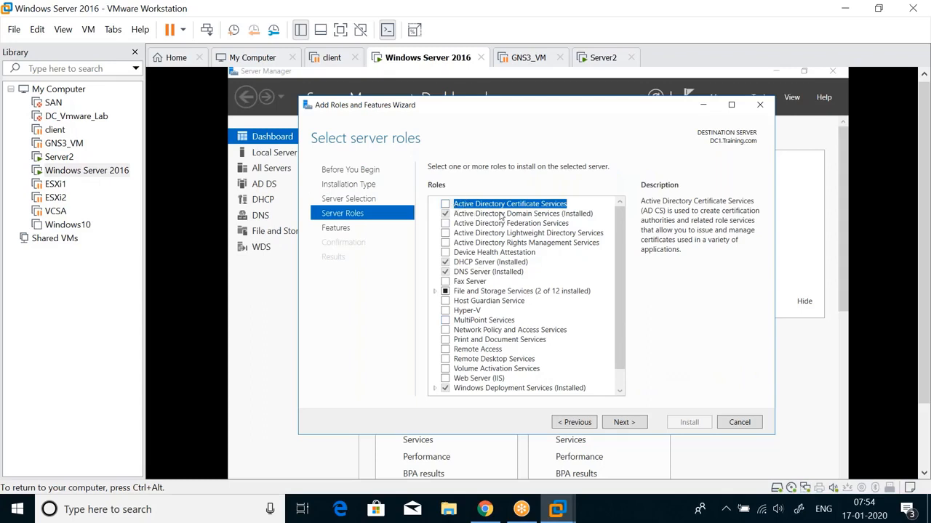
pyautogui.moveTo(489, 231)
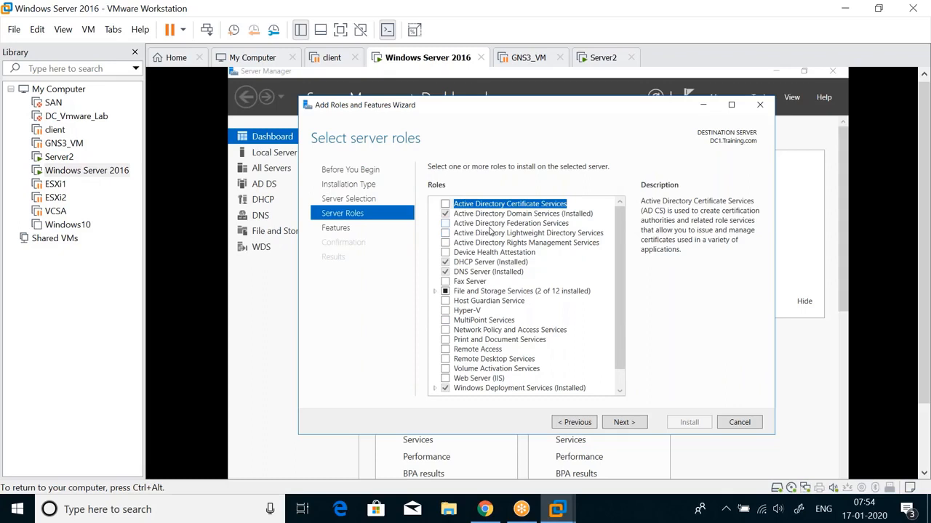
pyautogui.moveTo(522, 326)
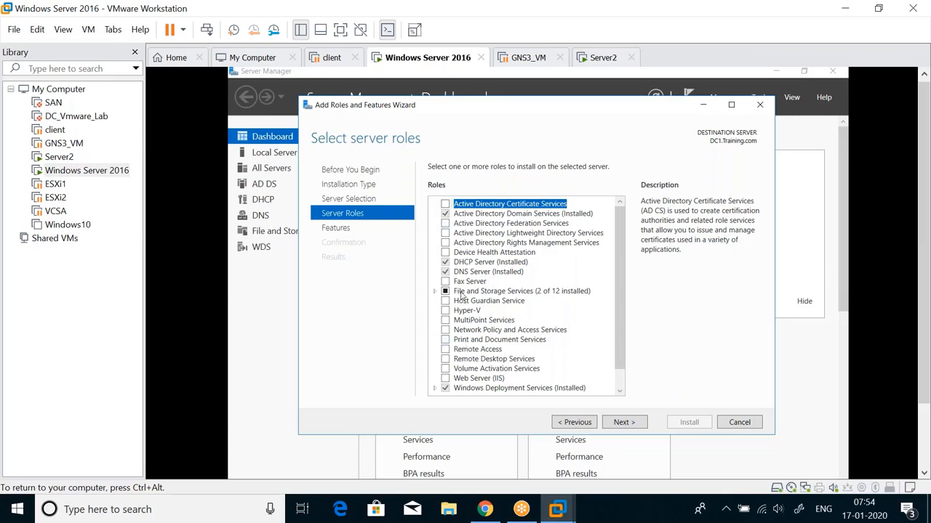
pyautogui.moveTo(624, 423)
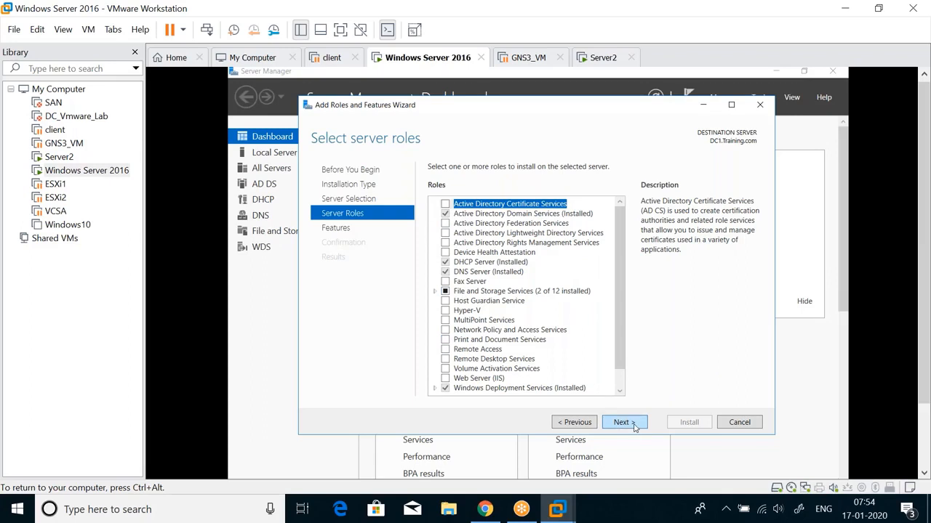
# Tick Windows Server Backup on the Features page, install it, and bring back the sketch.
pyautogui.click(620, 422)
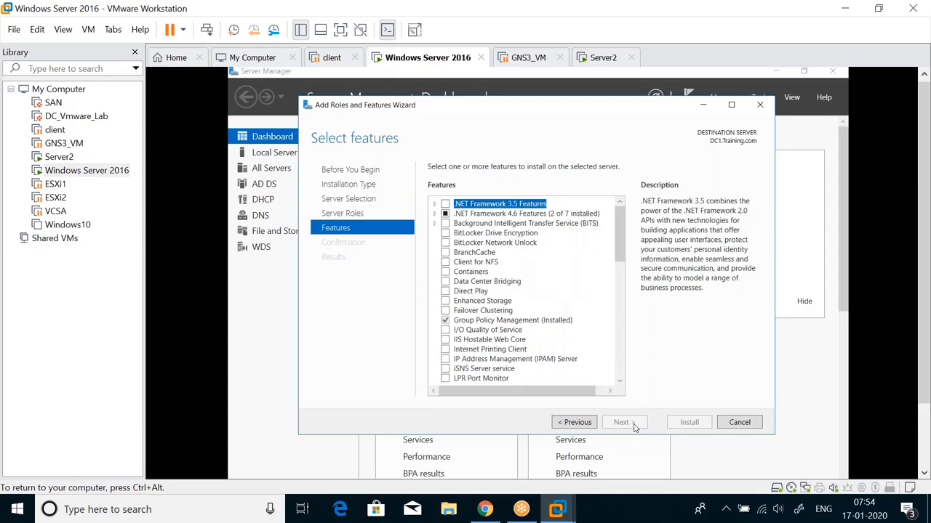
pyautogui.moveTo(620, 239)
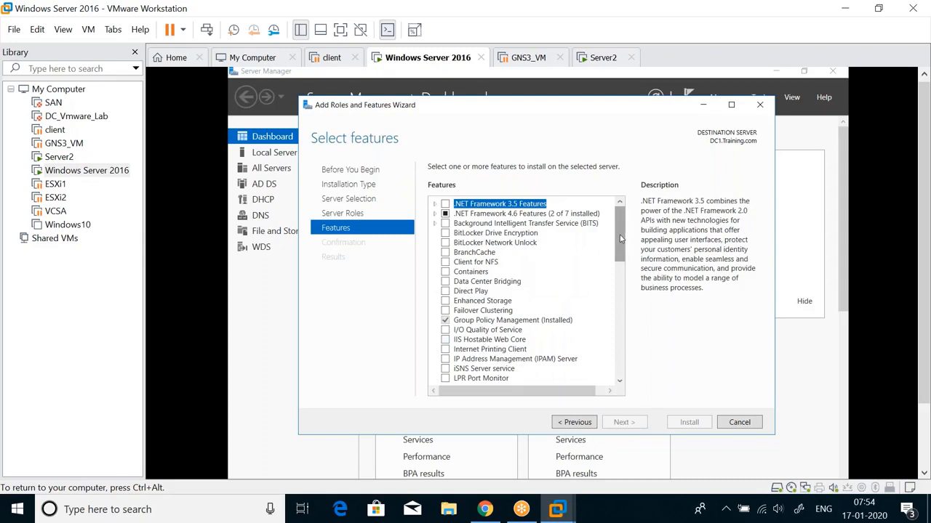
pyautogui.scroll(-3)
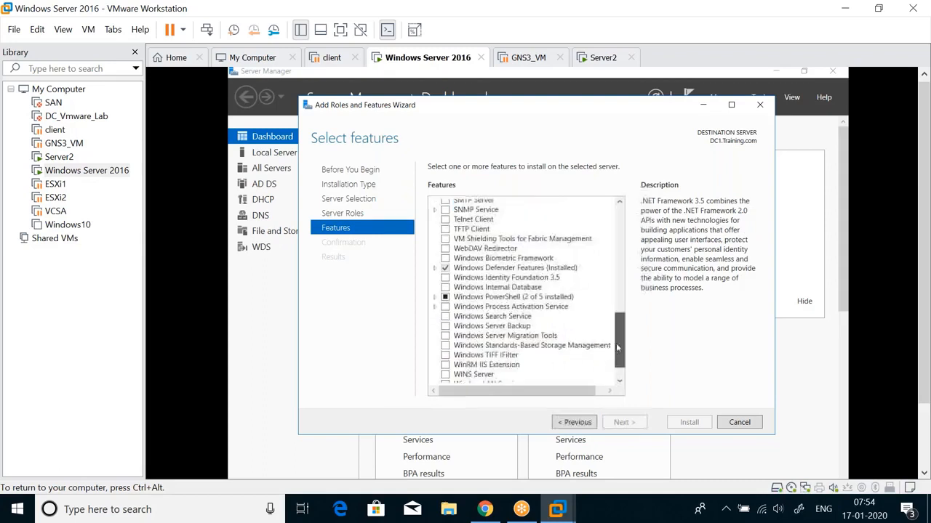
pyautogui.scroll(-3)
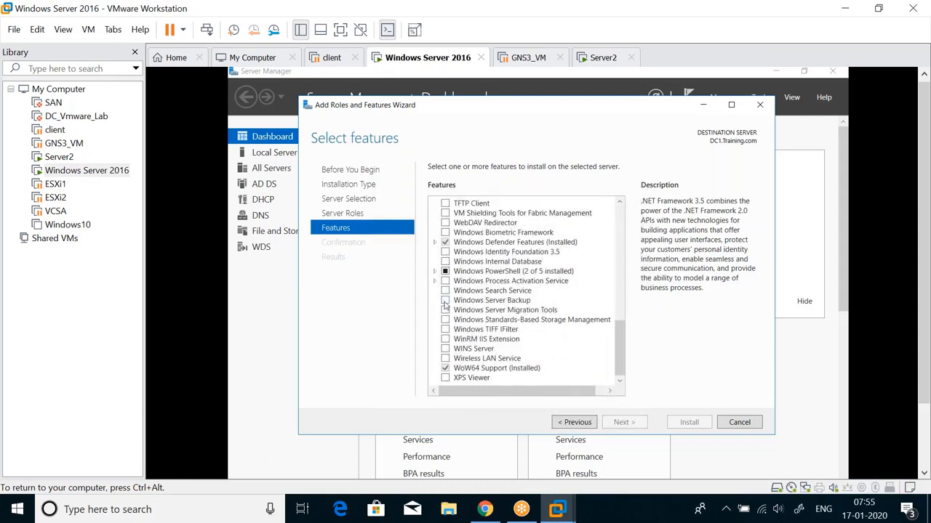
pyautogui.click(444, 300)
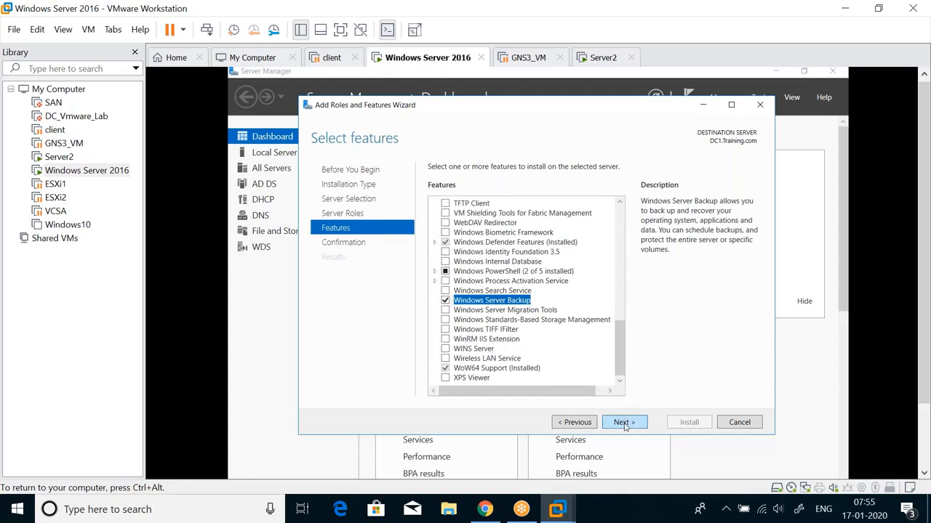
pyautogui.click(623, 422)
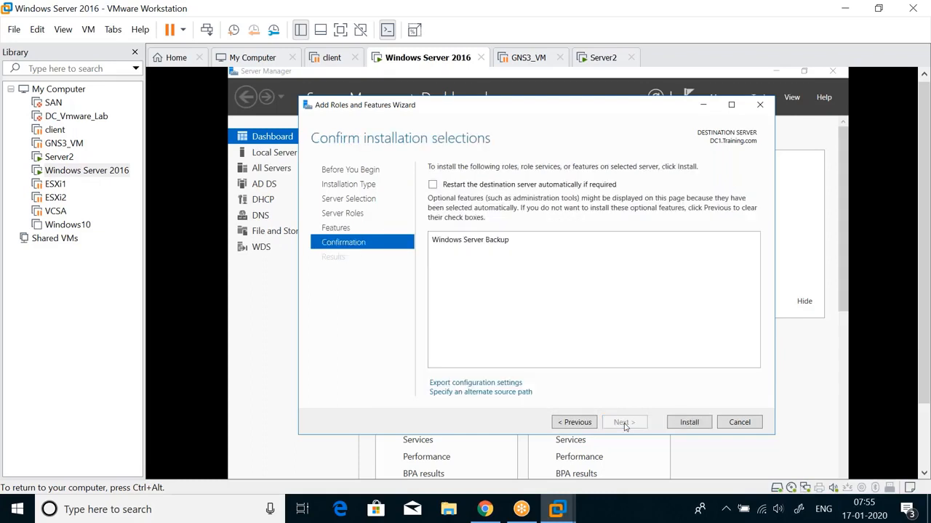
pyautogui.click(688, 422)
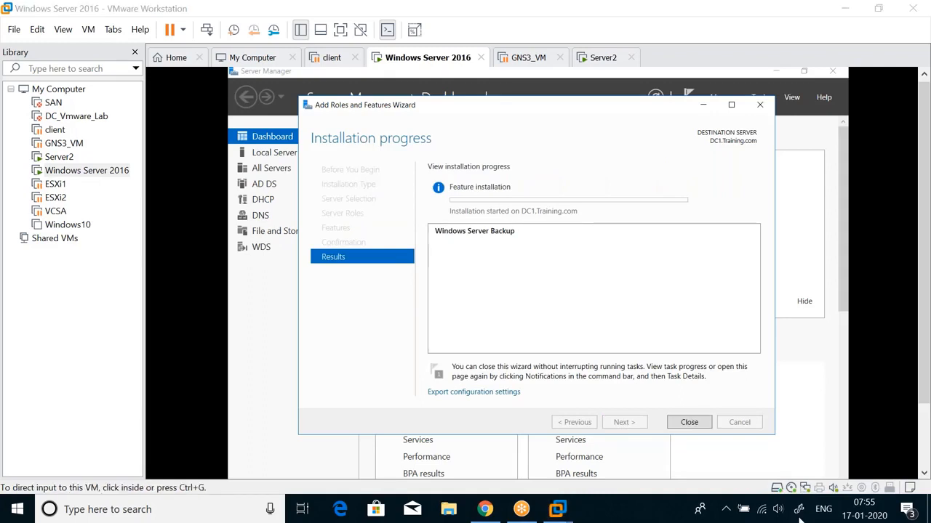
pyautogui.click(799, 509)
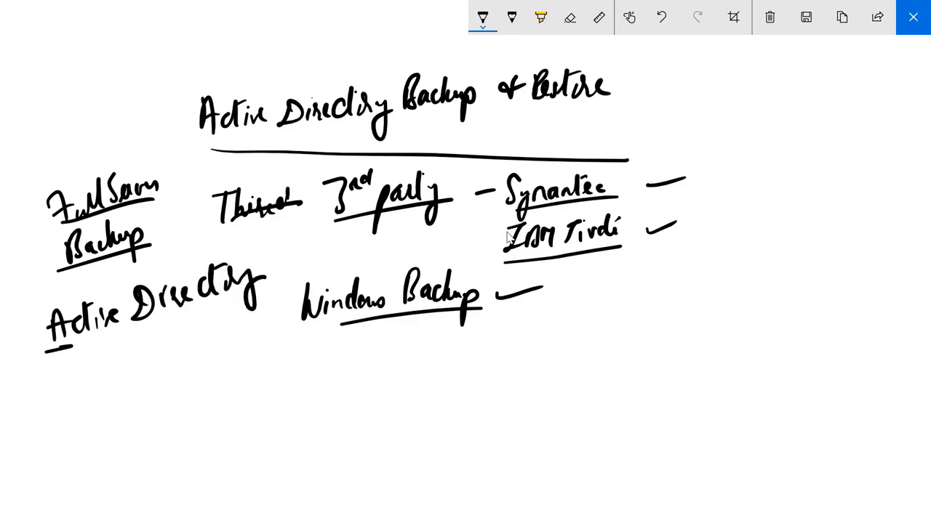
# Sketch Active Directory's DB, GP and system files boxed as System State, then close.
pyautogui.moveTo(58, 351); pyautogui.dragTo(240, 300)
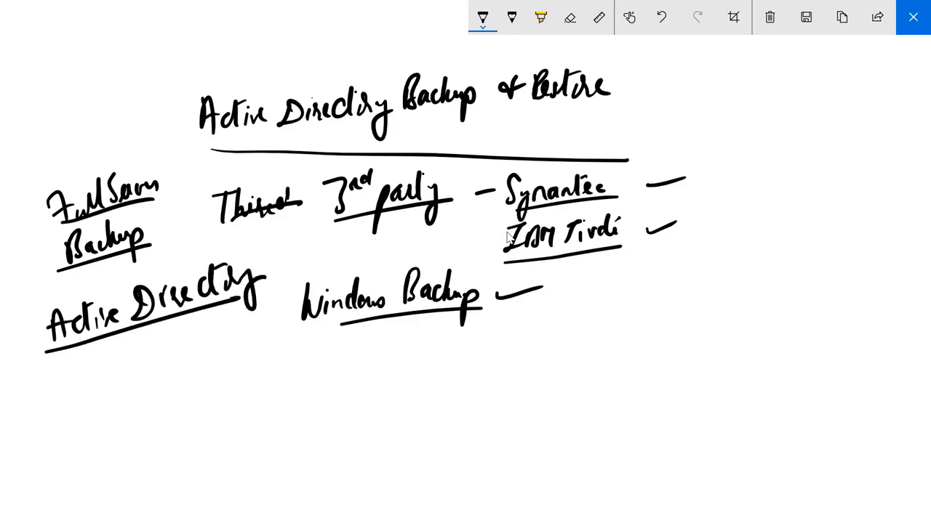
pyautogui.moveTo(131, 341); pyautogui.dragTo(152, 364)
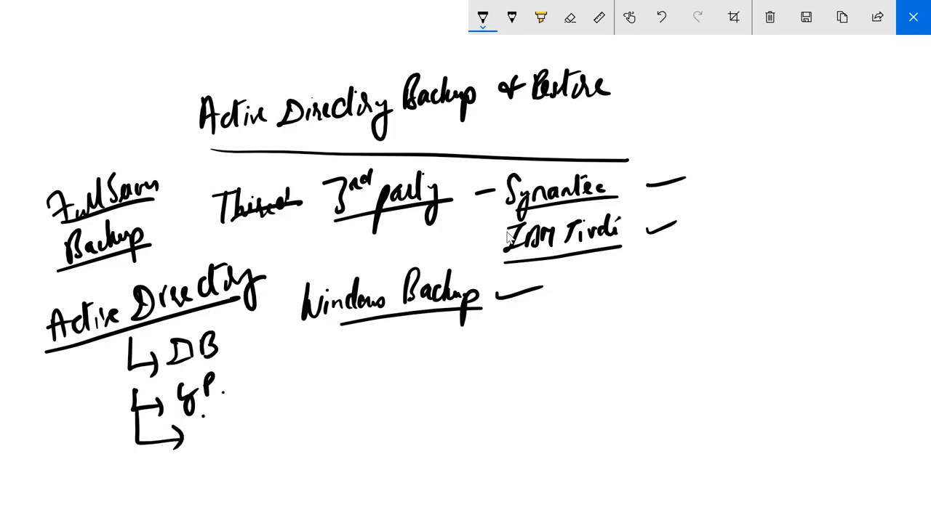
pyautogui.write('Sp')
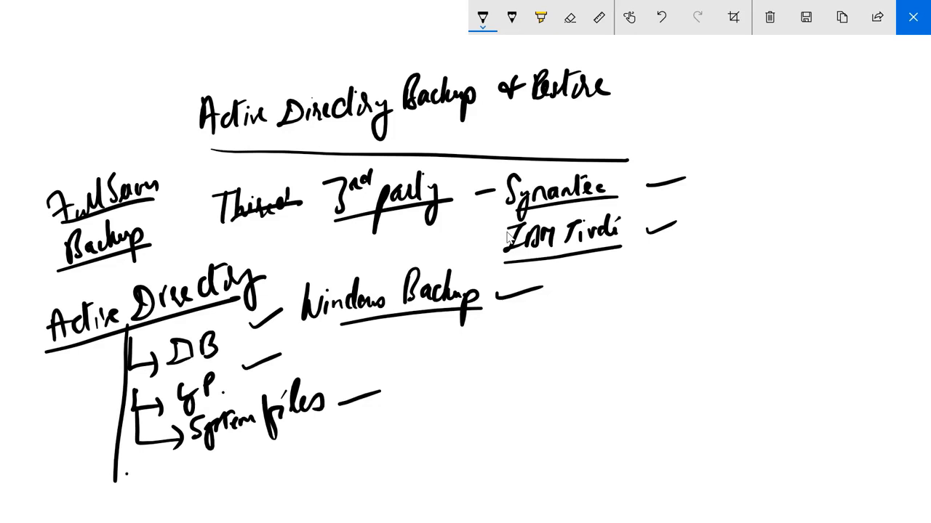
pyautogui.moveTo(128, 471); pyautogui.dragTo(389, 464)
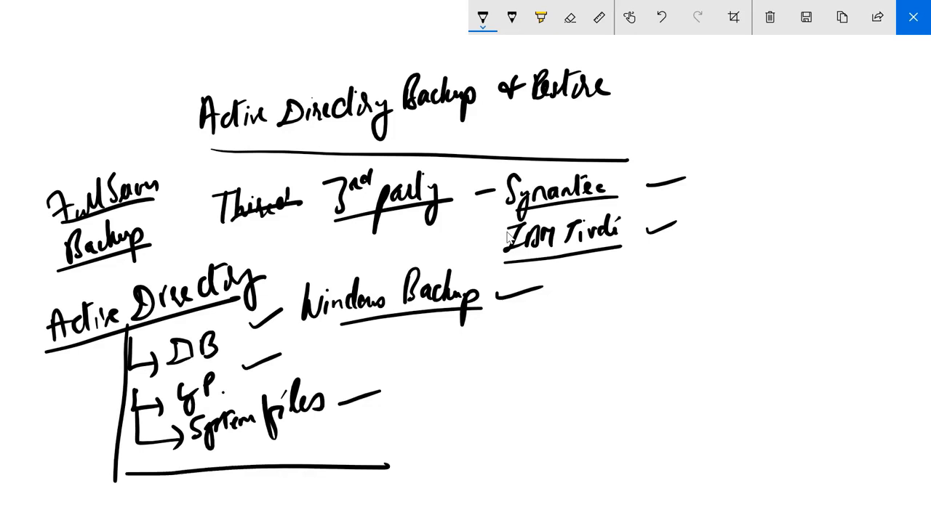
pyautogui.moveTo(131, 336); pyautogui.dragTo(404, 356)
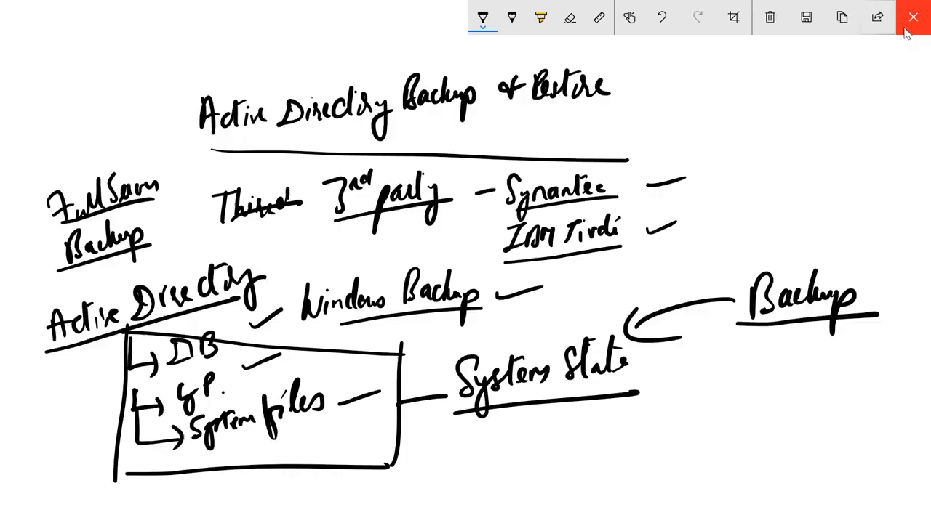
pyautogui.click(913, 17)
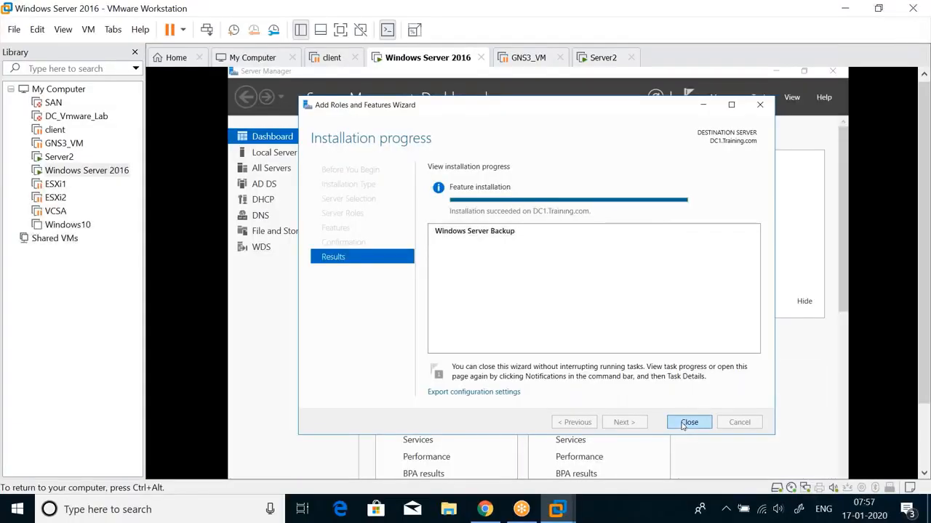
# Close the installation wizard and Disk Management, then launch Windows Server Backup from Tools.
pyautogui.click(688, 422)
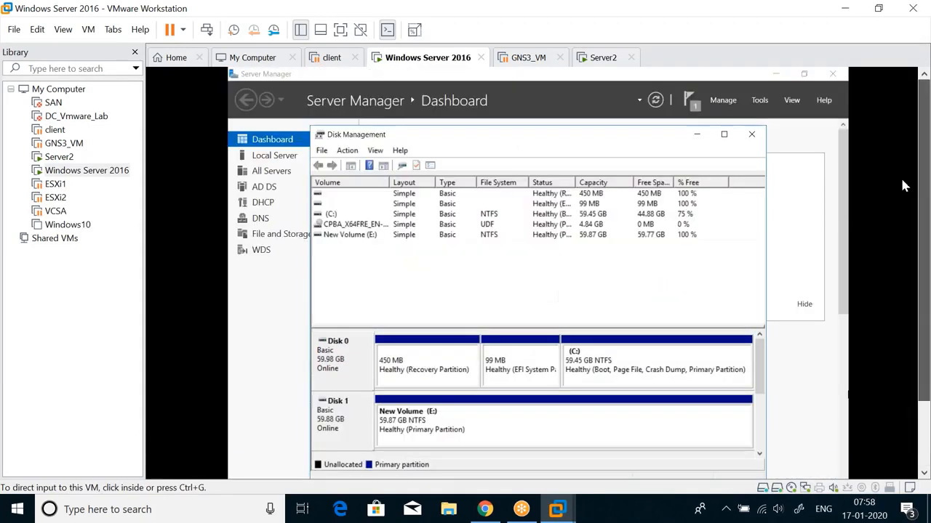
pyautogui.click(751, 134)
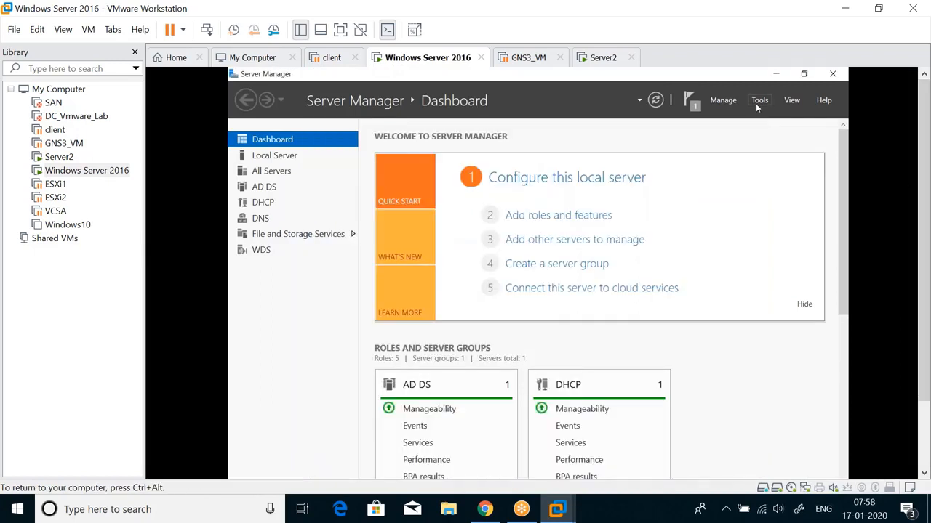
pyautogui.click(759, 100)
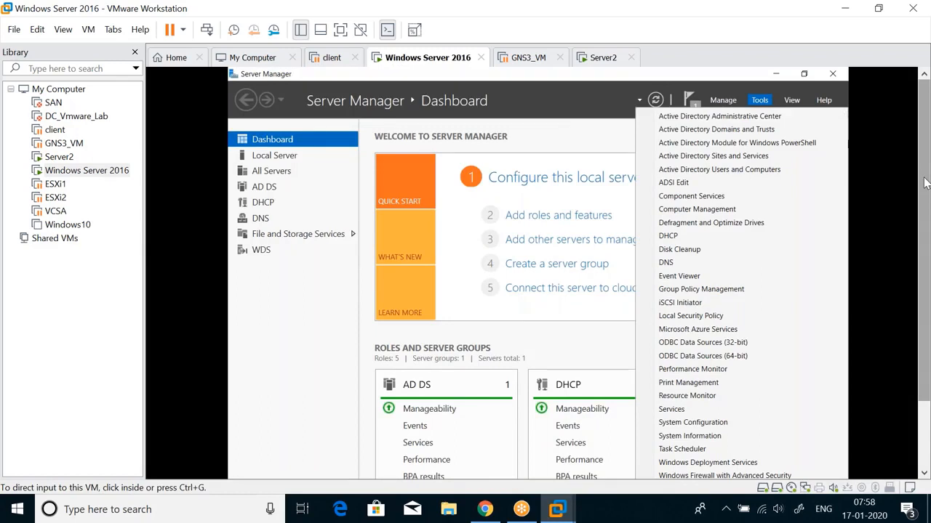
pyautogui.scroll(-3)
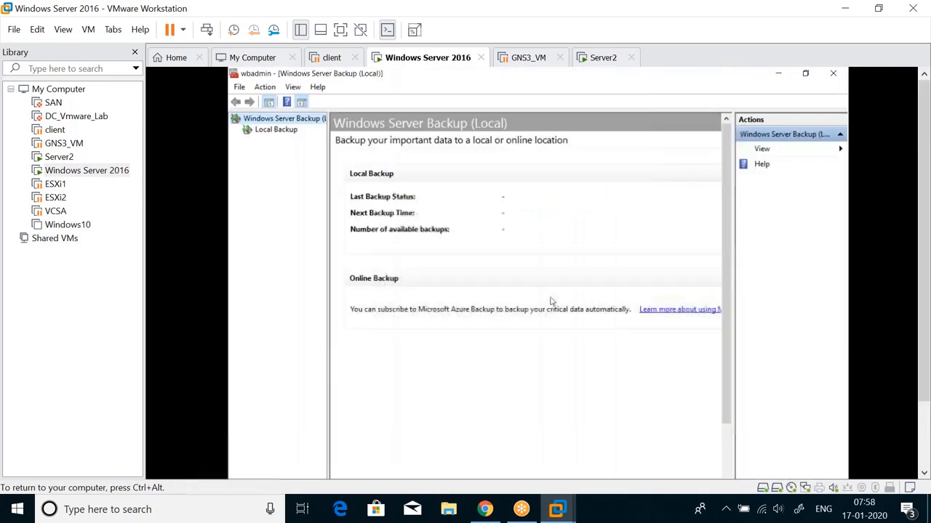
pyautogui.click(276, 129)
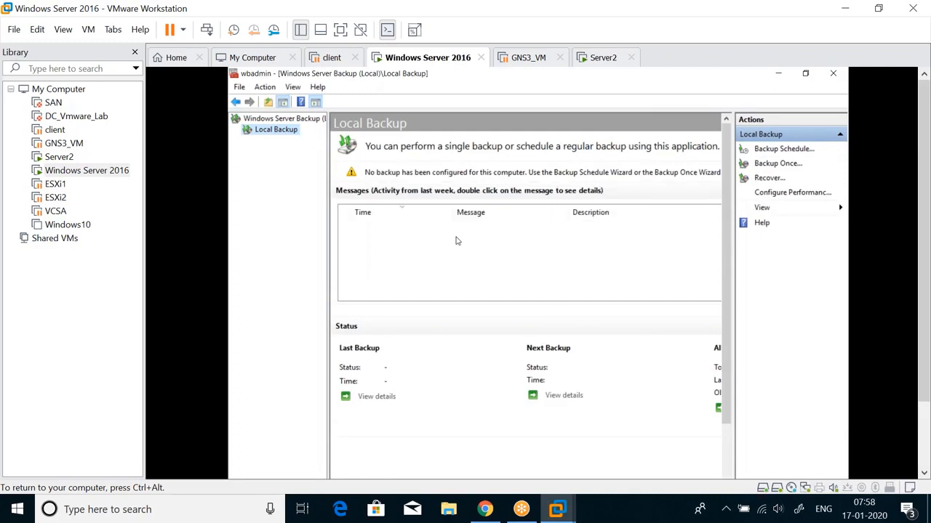
pyautogui.moveTo(390, 351)
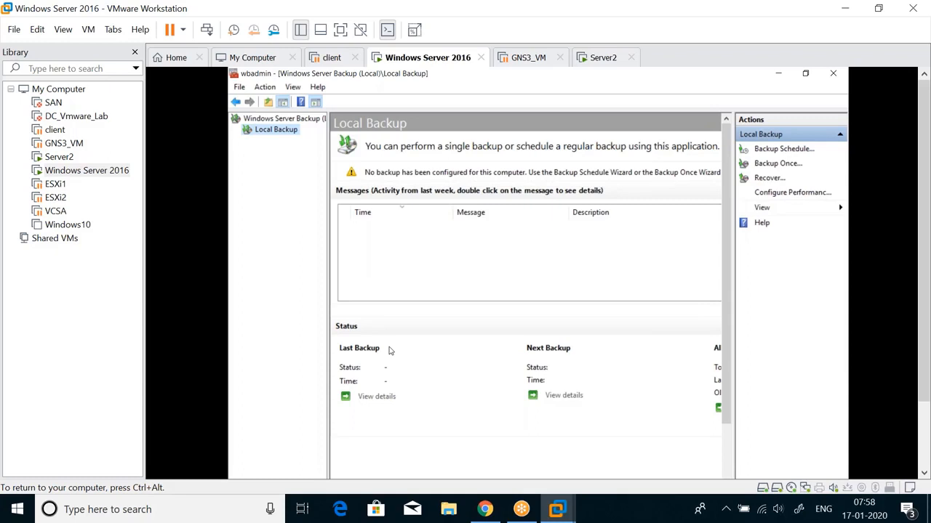
pyautogui.moveTo(747, 130)
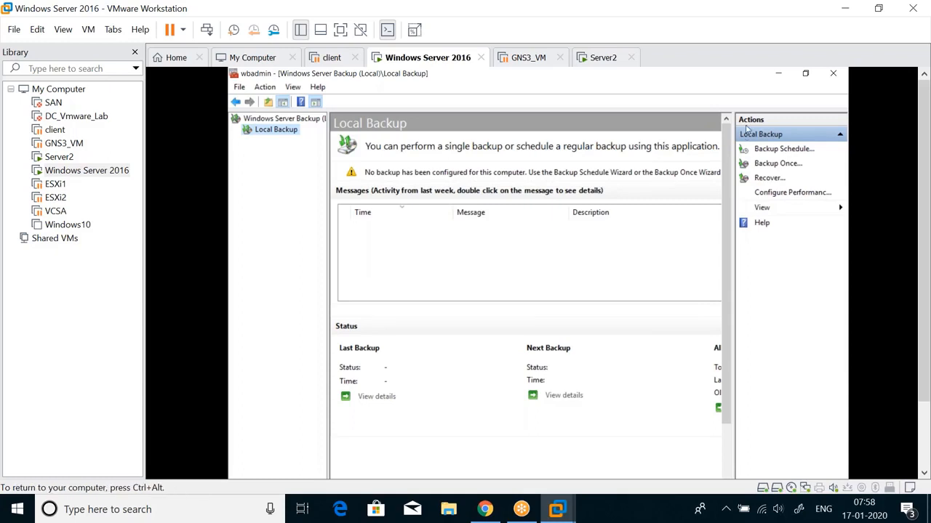
pyautogui.moveTo(771, 147)
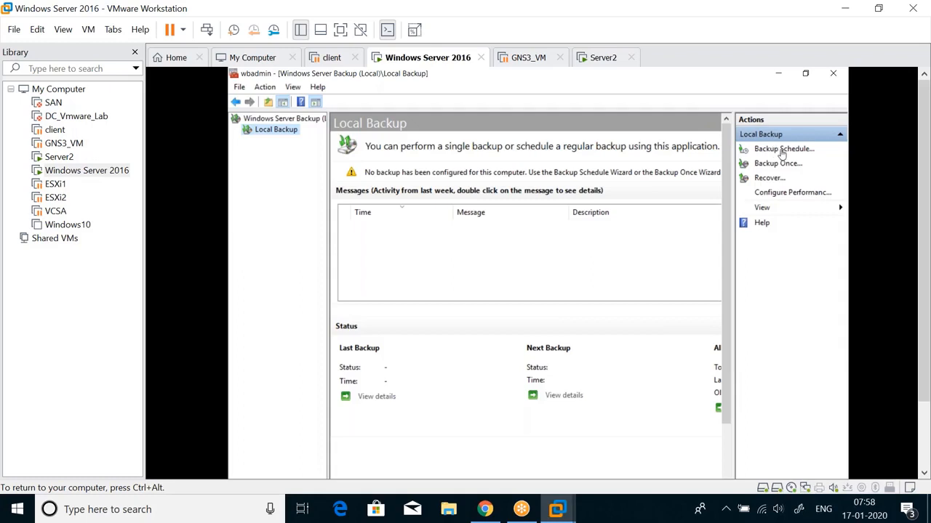
pyautogui.moveTo(788, 151)
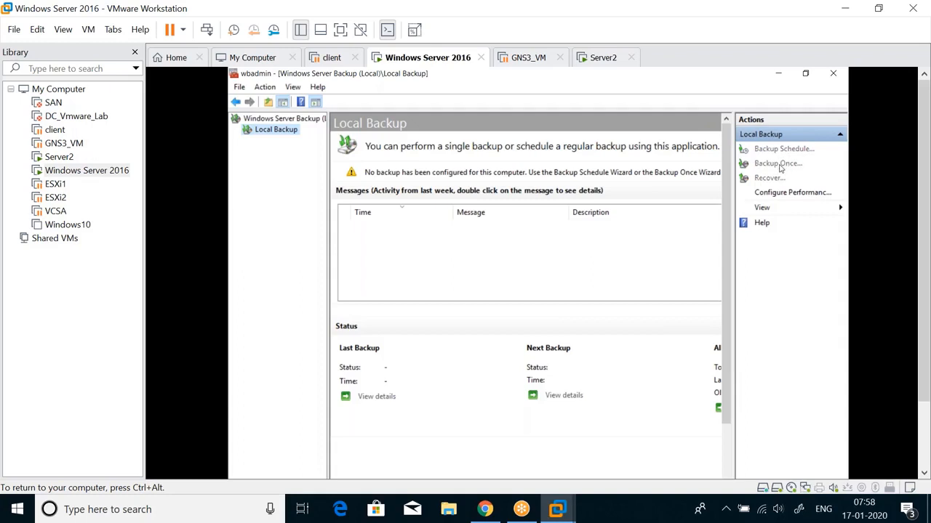
pyautogui.moveTo(579, 217)
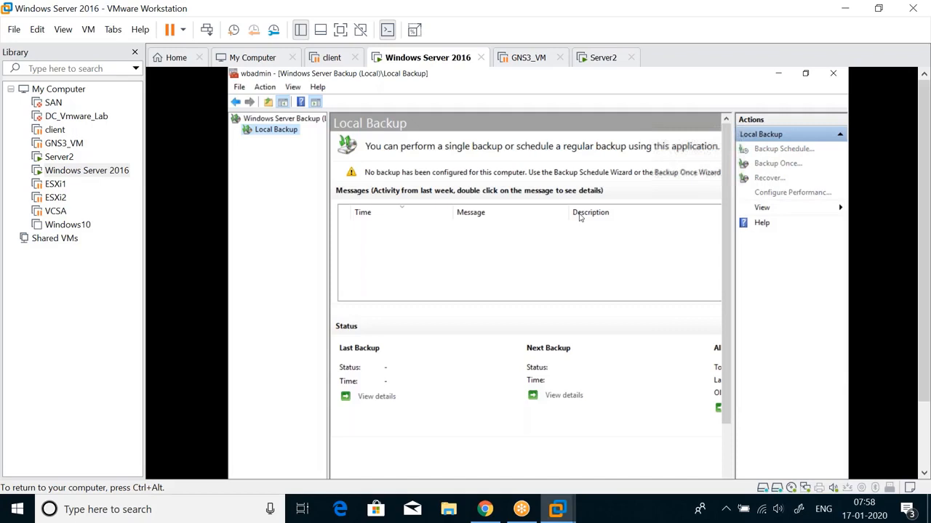
# Launch the Backup Once wizard from Local Backup.
pyautogui.click(777, 163)
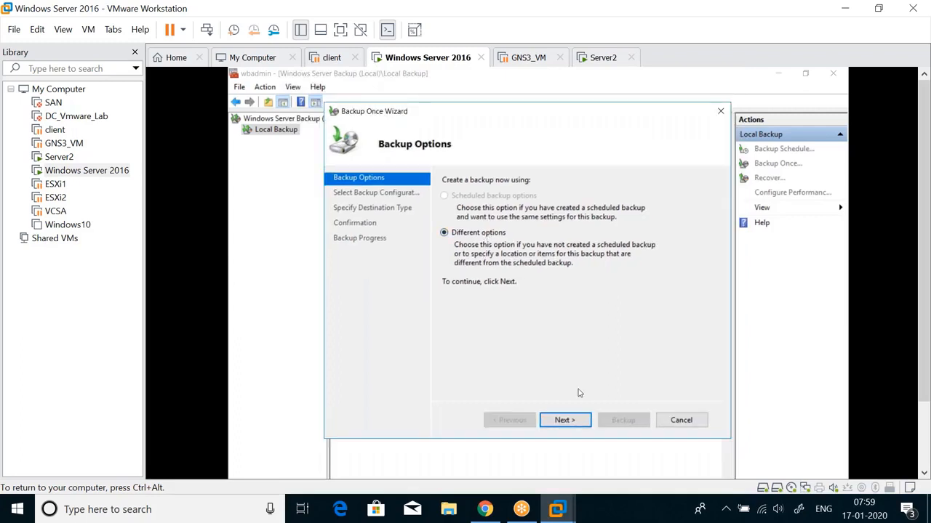
# Choose Different options and a Custom configuration, then bring up Add Items.
pyautogui.click(565, 419)
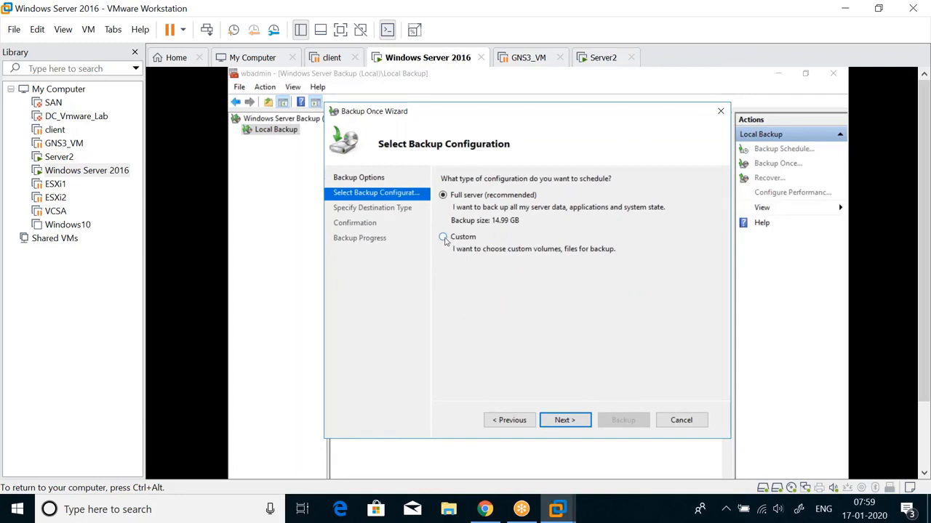
pyautogui.click(442, 237)
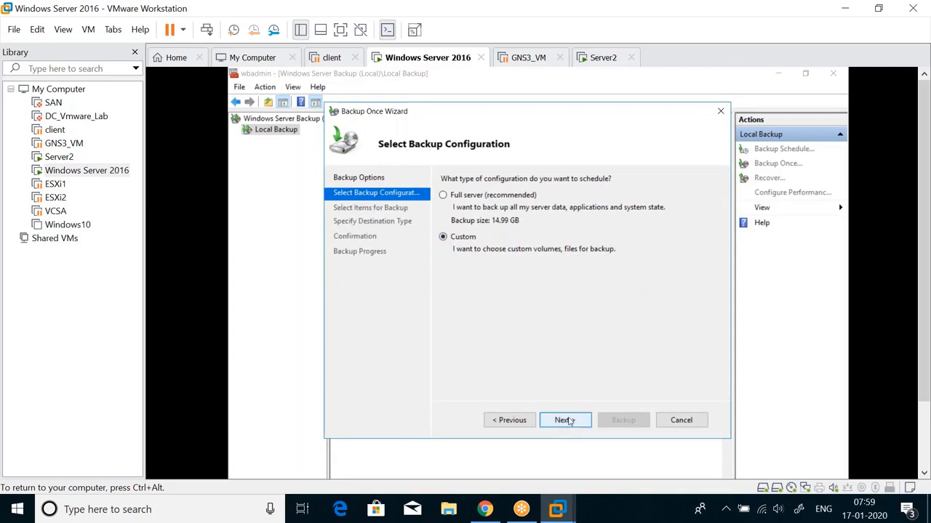
pyautogui.click(564, 420)
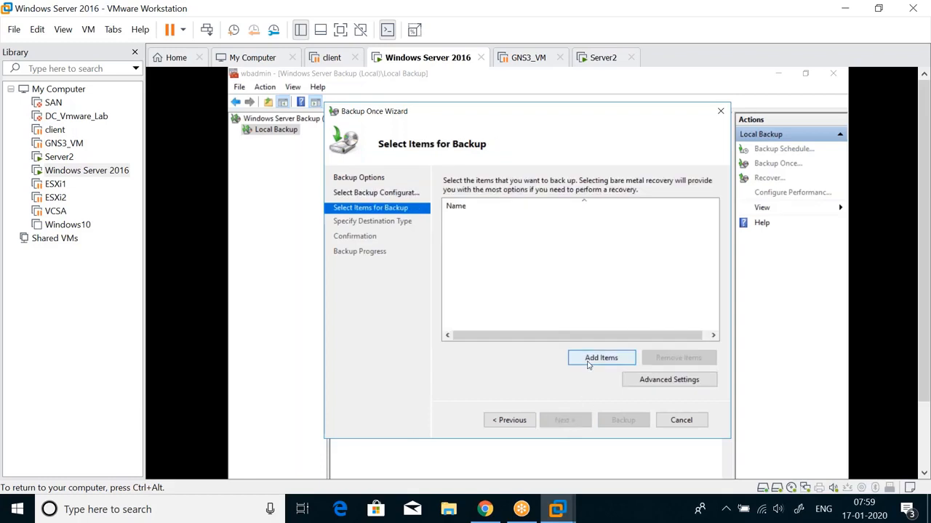
pyautogui.click(600, 357)
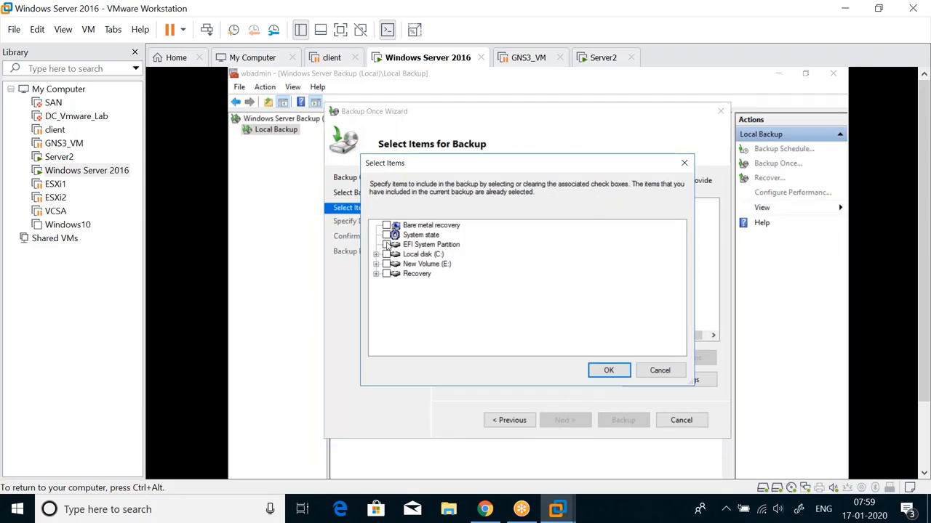
# Toggle the Select Items checkboxes until only System state remains checked, and confirm.
pyautogui.click(387, 225)
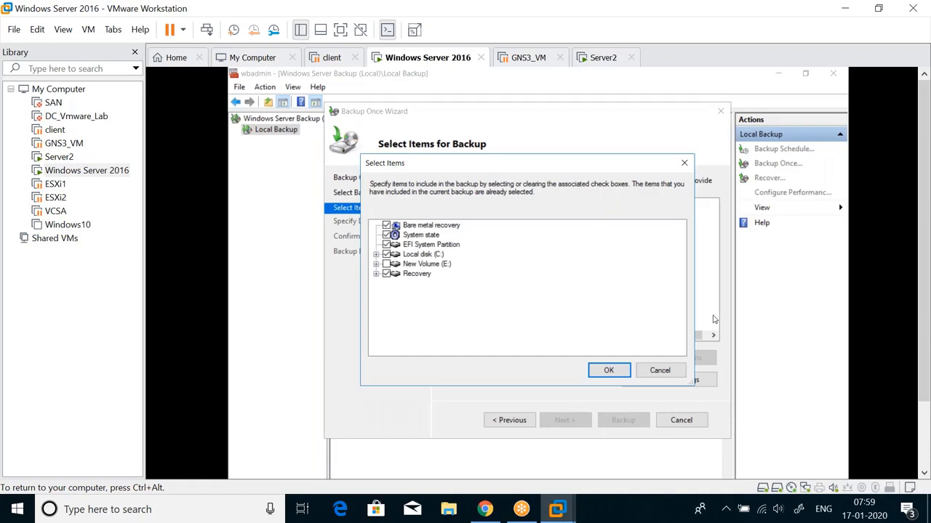
pyautogui.moveTo(455, 245)
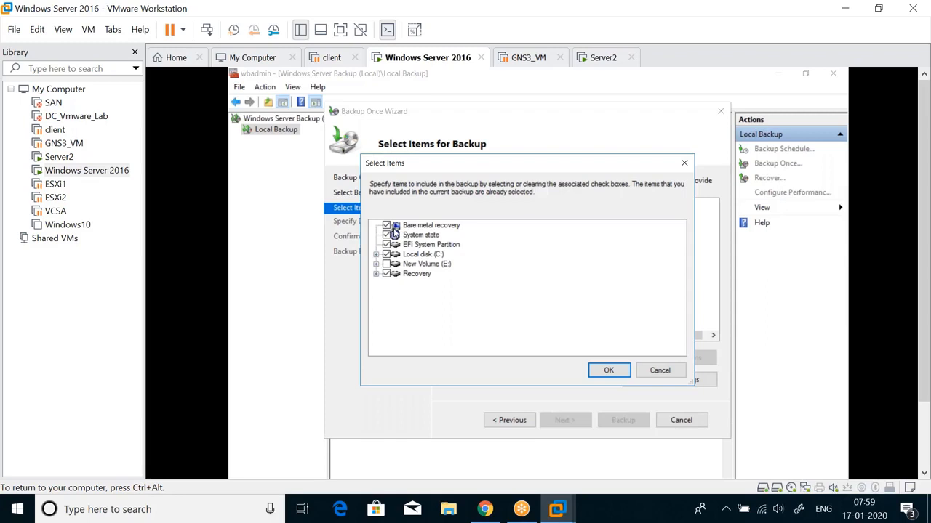
pyautogui.click(386, 225)
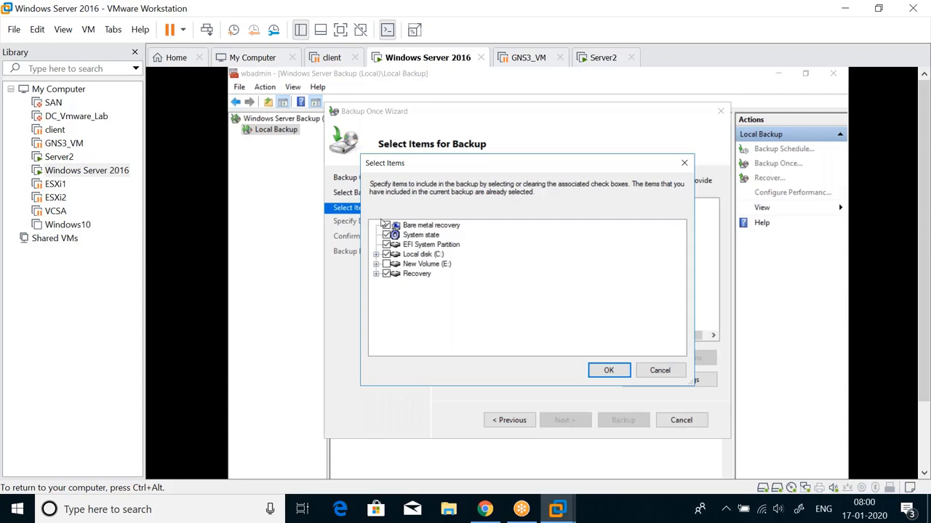
pyautogui.click(386, 225)
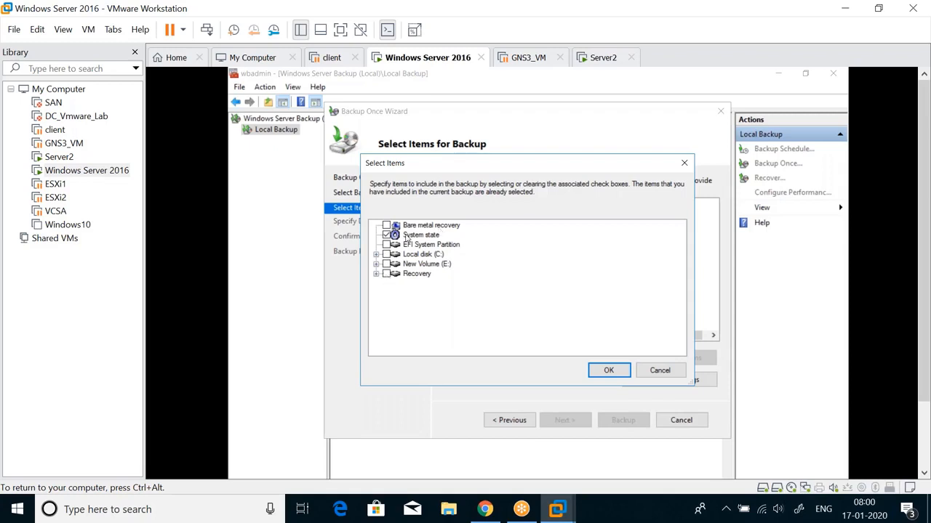
pyautogui.moveTo(601, 313)
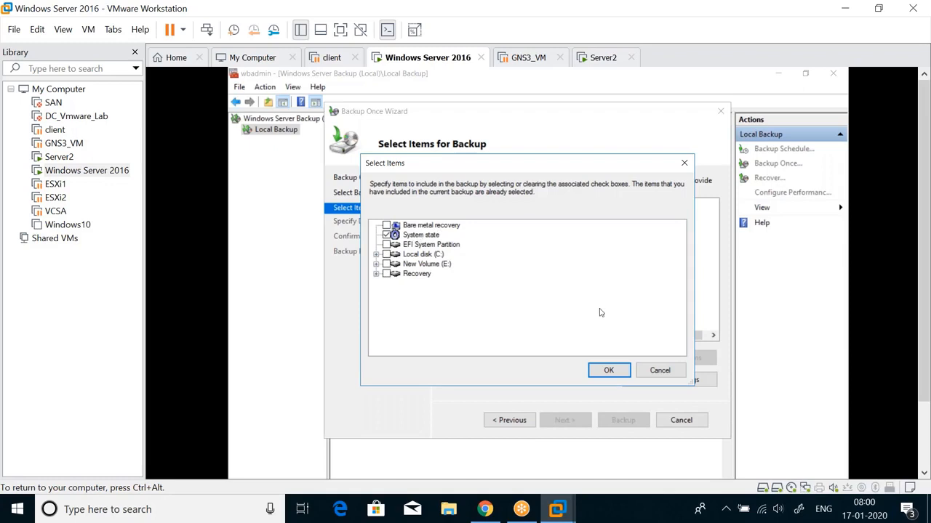
pyautogui.click(609, 370)
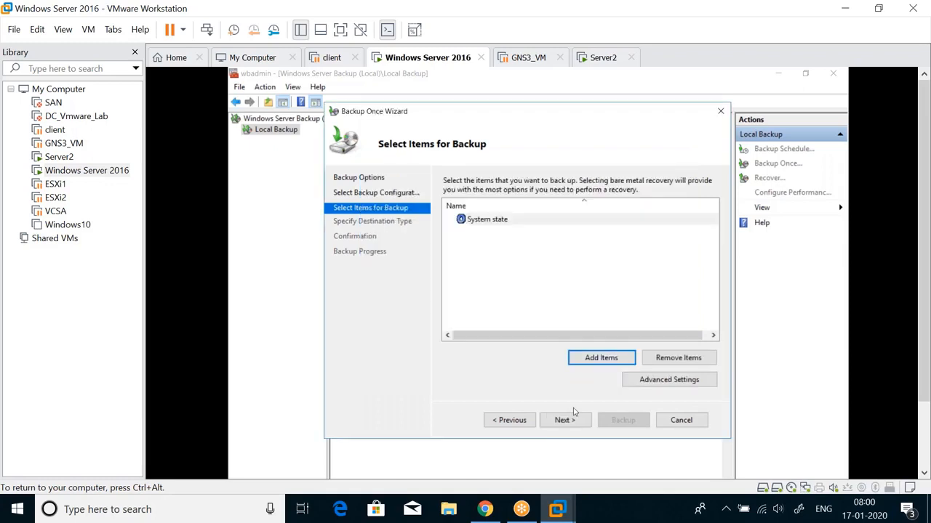
# Keep Local drives as destination type and pick New Volume (E:), stepping back to verify.
pyautogui.click(565, 420)
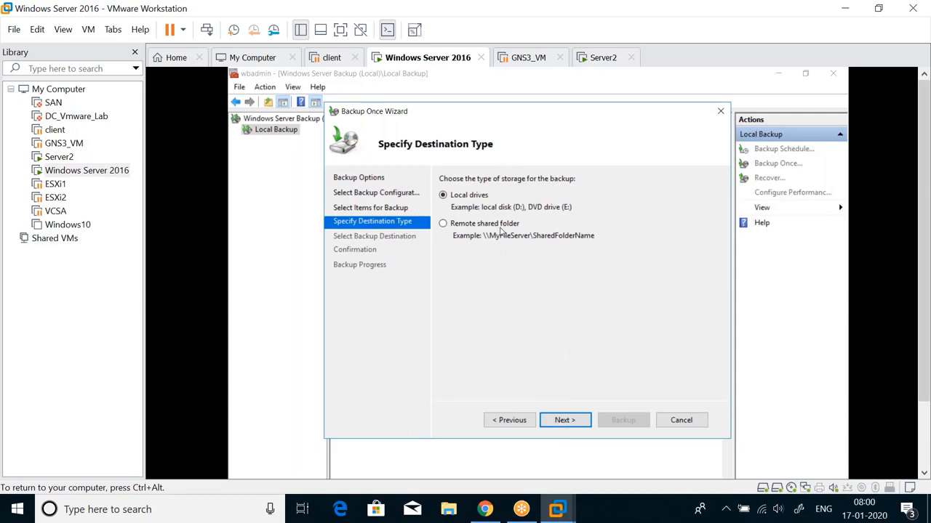
pyautogui.moveTo(514, 199)
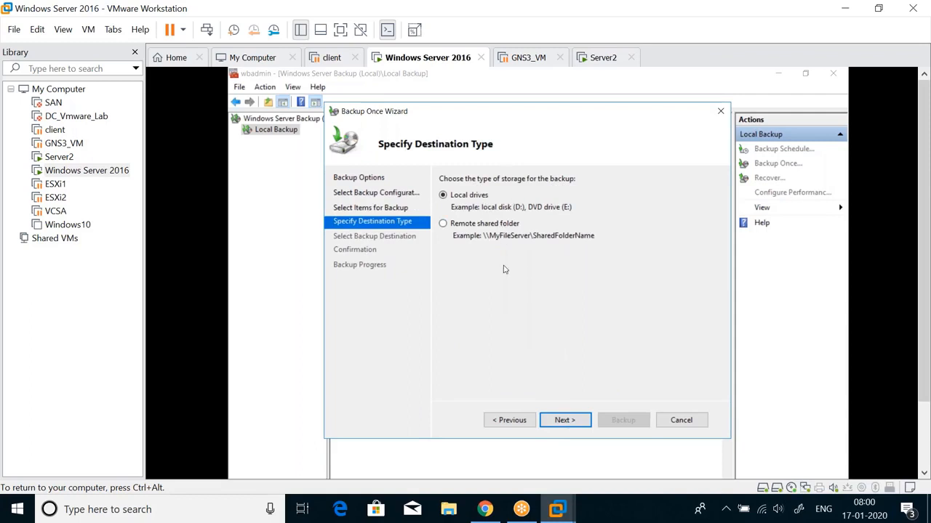
pyautogui.click(565, 420)
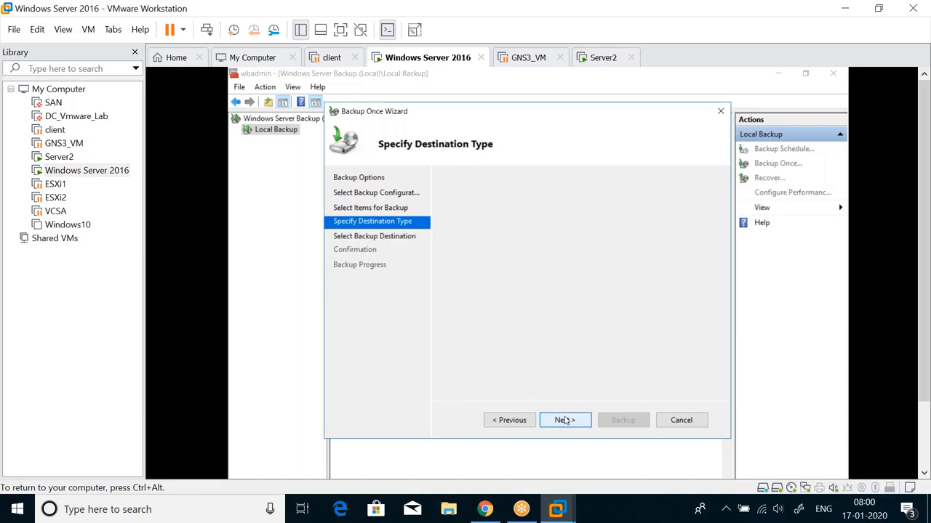
pyautogui.click(565, 420)
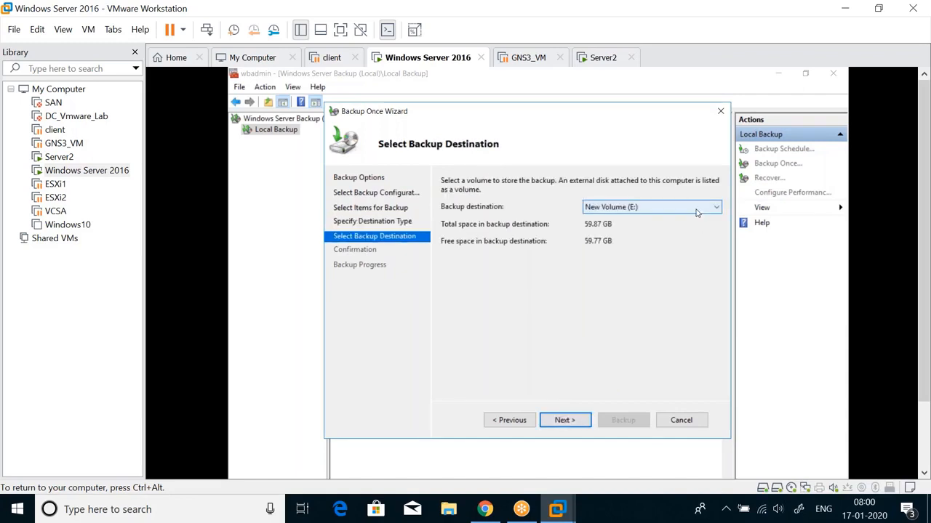
pyautogui.click(565, 420)
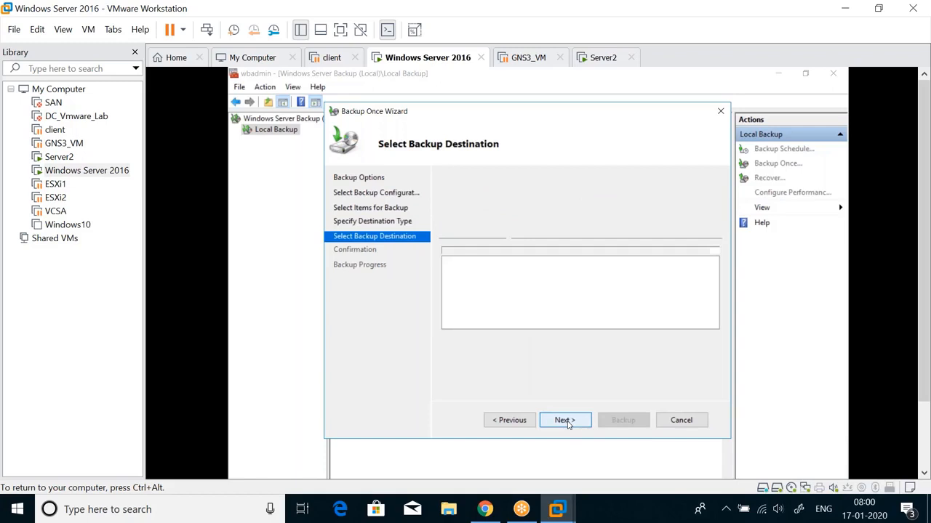
pyautogui.click(565, 420)
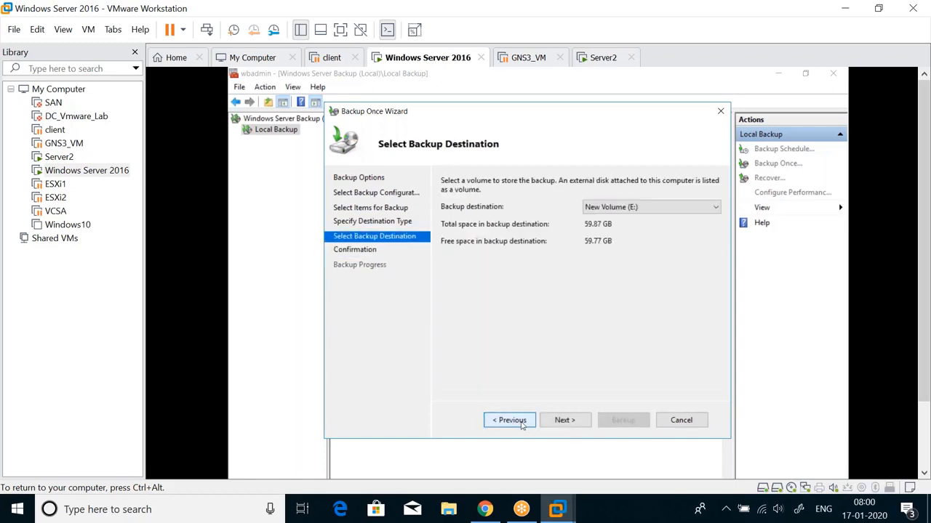
pyautogui.click(509, 421)
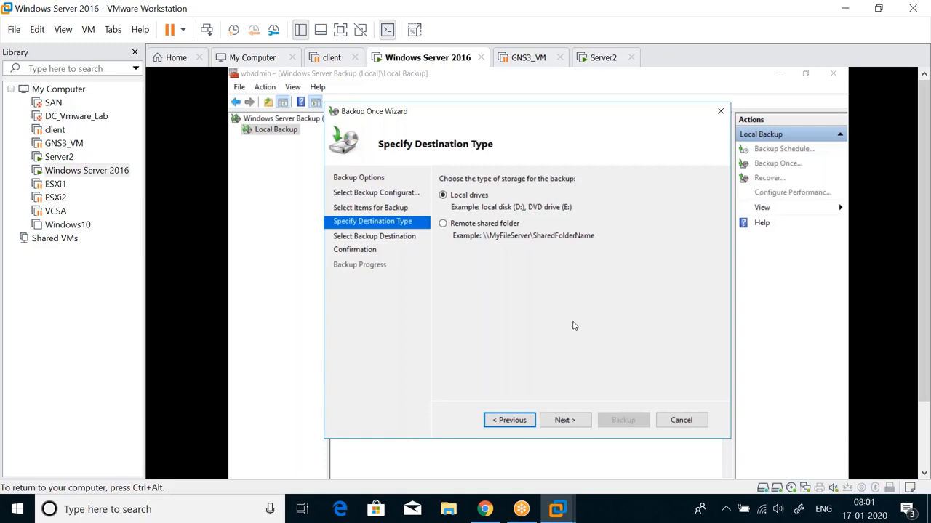
pyautogui.click(565, 420)
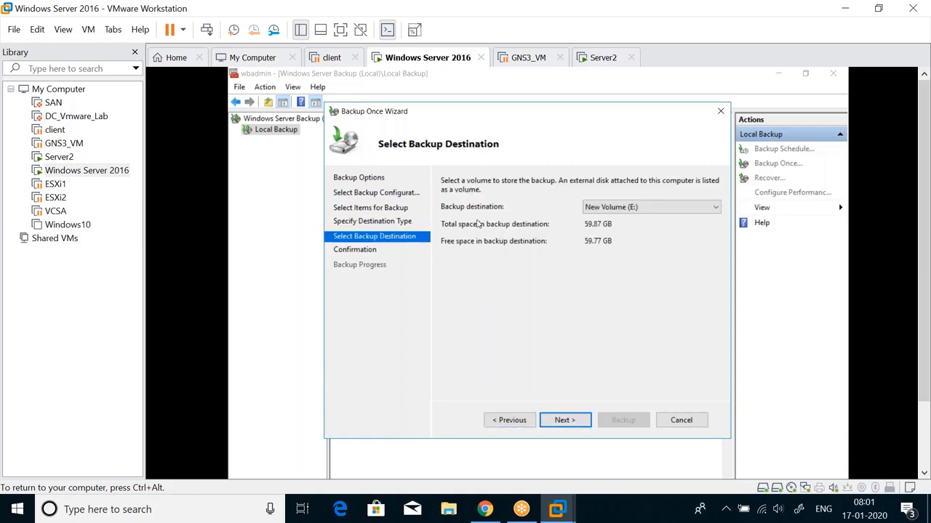
pyautogui.moveTo(638, 221)
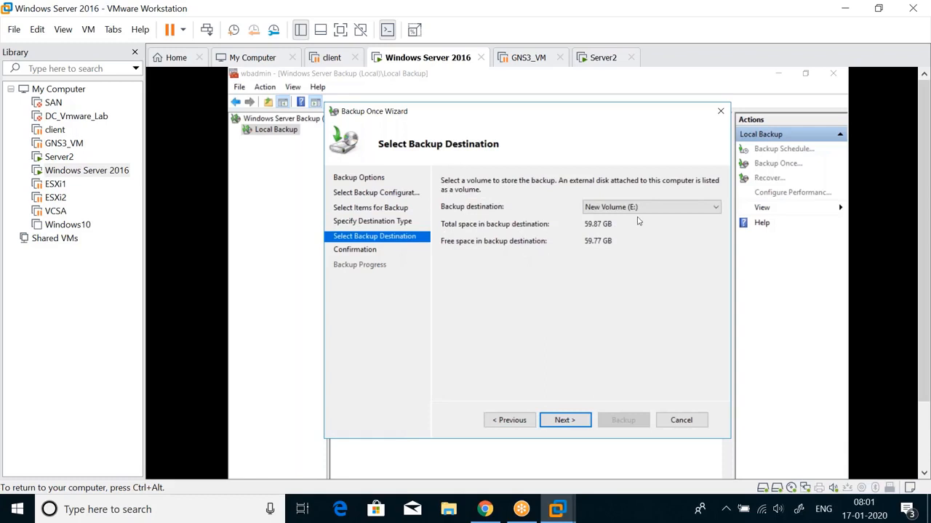
pyautogui.moveTo(589, 338)
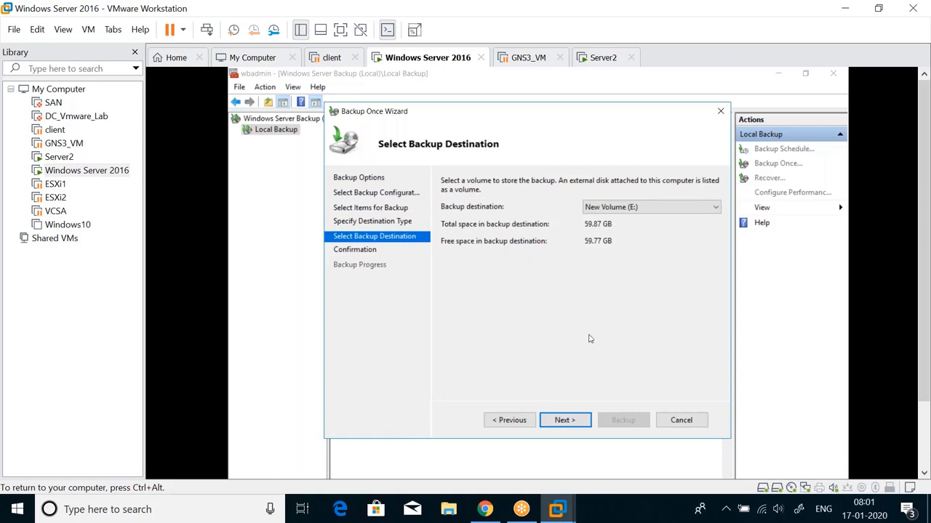